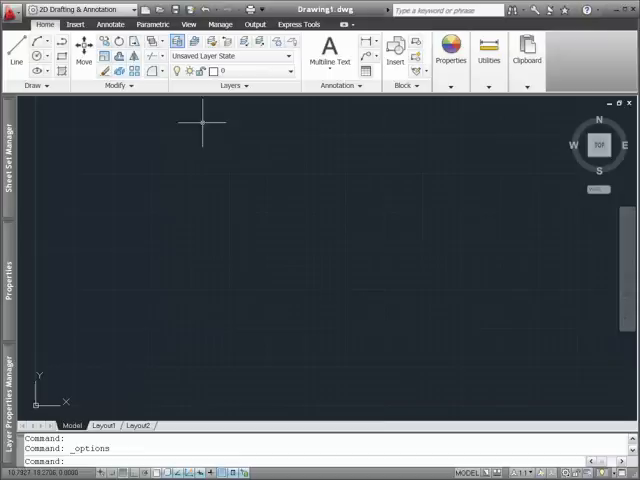
mouse_move(320, 126)
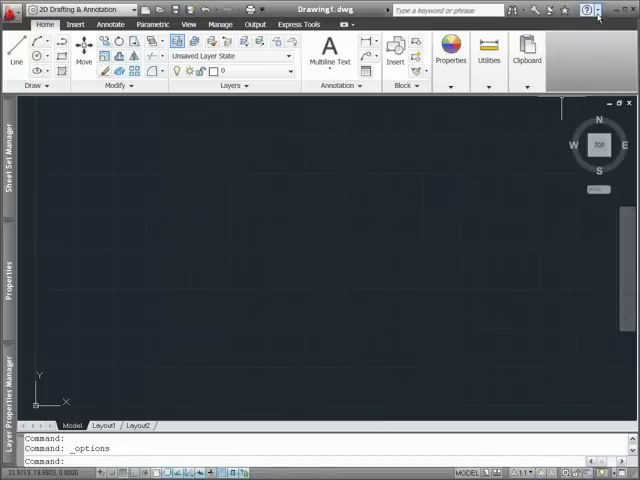
- Browse the InfoCenter help resources list, then bring up the drawing-area shortcut menu
left_click(580, 8)
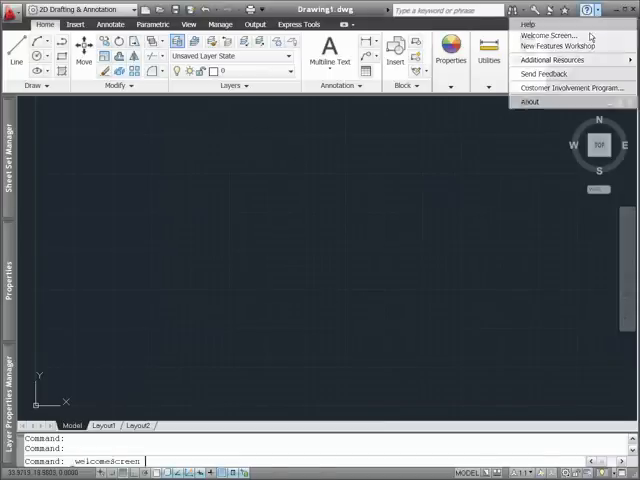
left_click(544, 36)
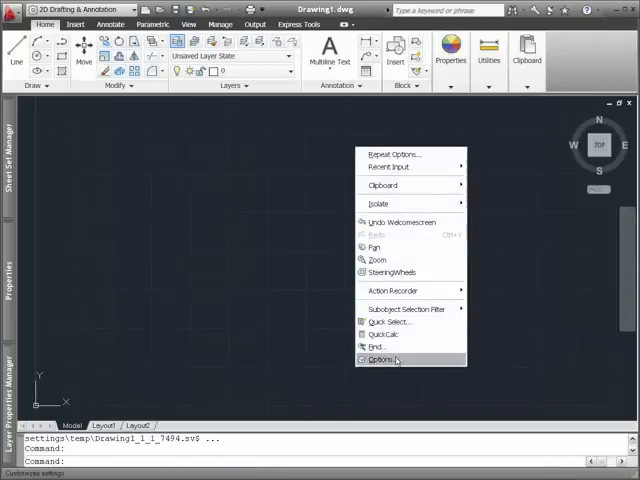
- View the System settings in the Options dialog and close it with OK
left_click(384, 360)
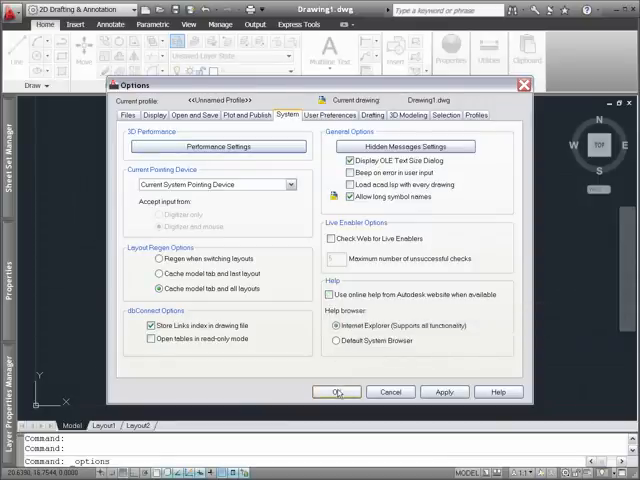
left_click(336, 392)
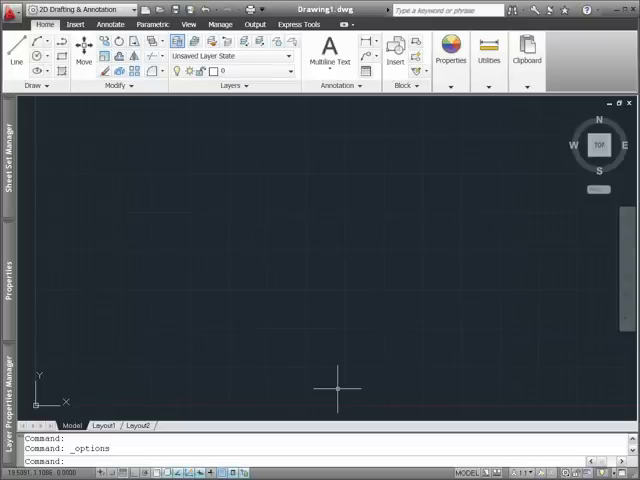
mouse_move(232, 384)
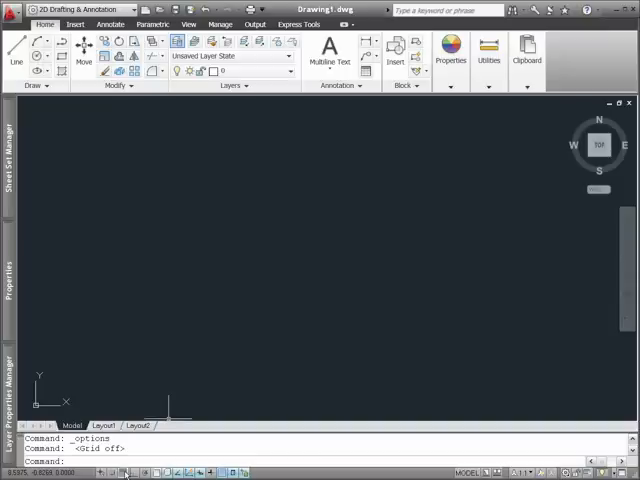
- Toggle the drawing grid with F7
key("F7")
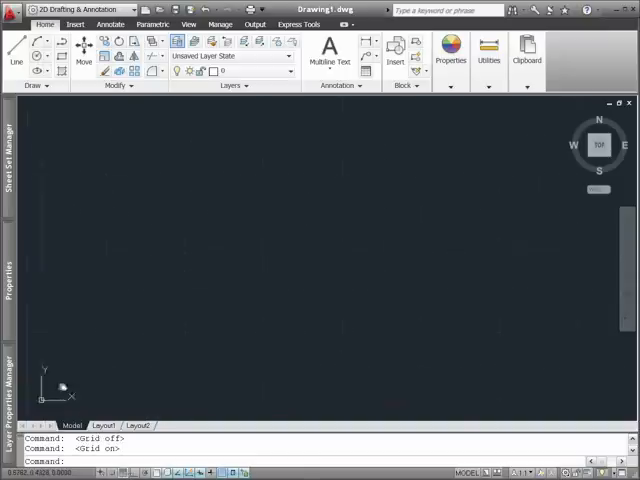
mouse_move(184, 324)
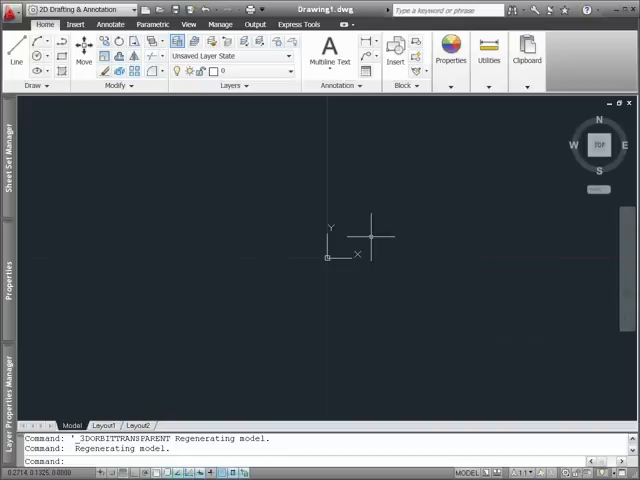
mouse_move(372, 228)
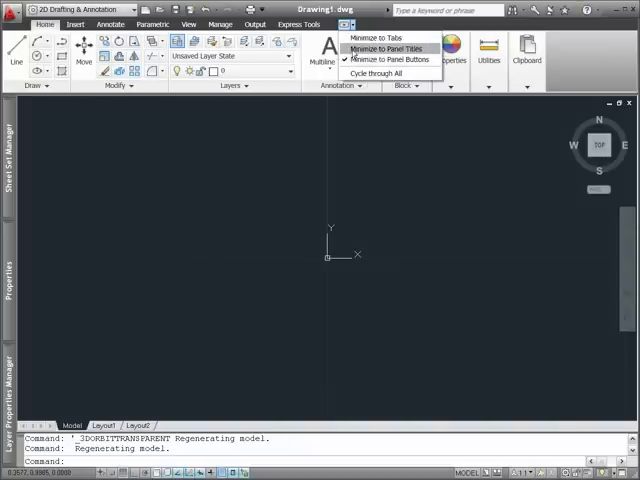
mouse_move(384, 48)
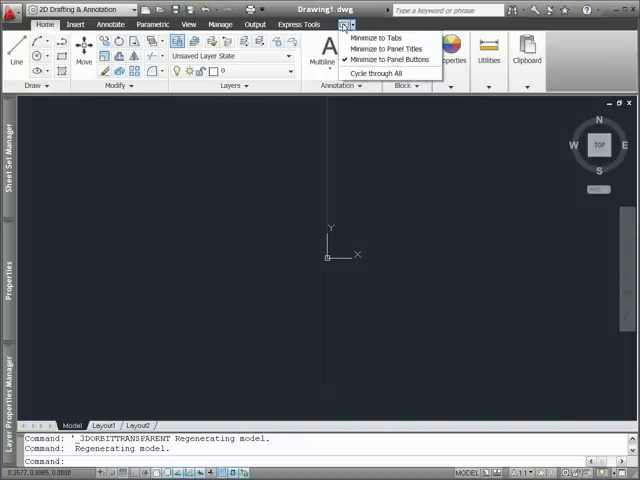
- Minimize the ribbon to panel buttons and expand the Utilities panel
left_click(392, 60)
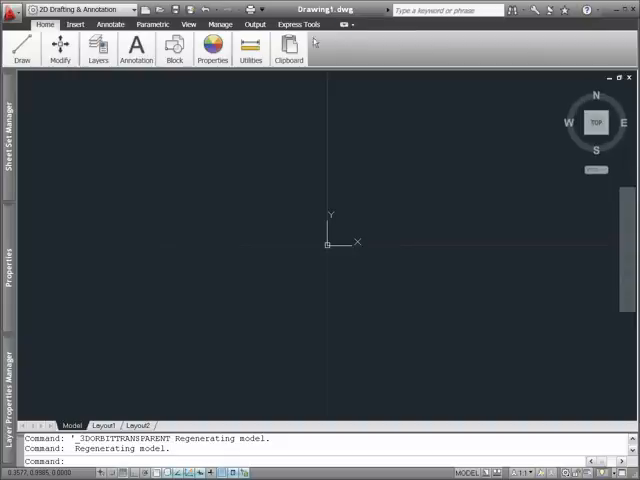
left_click(252, 48)
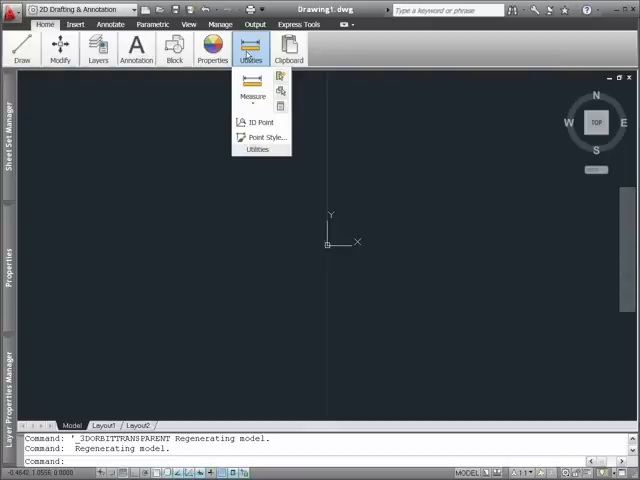